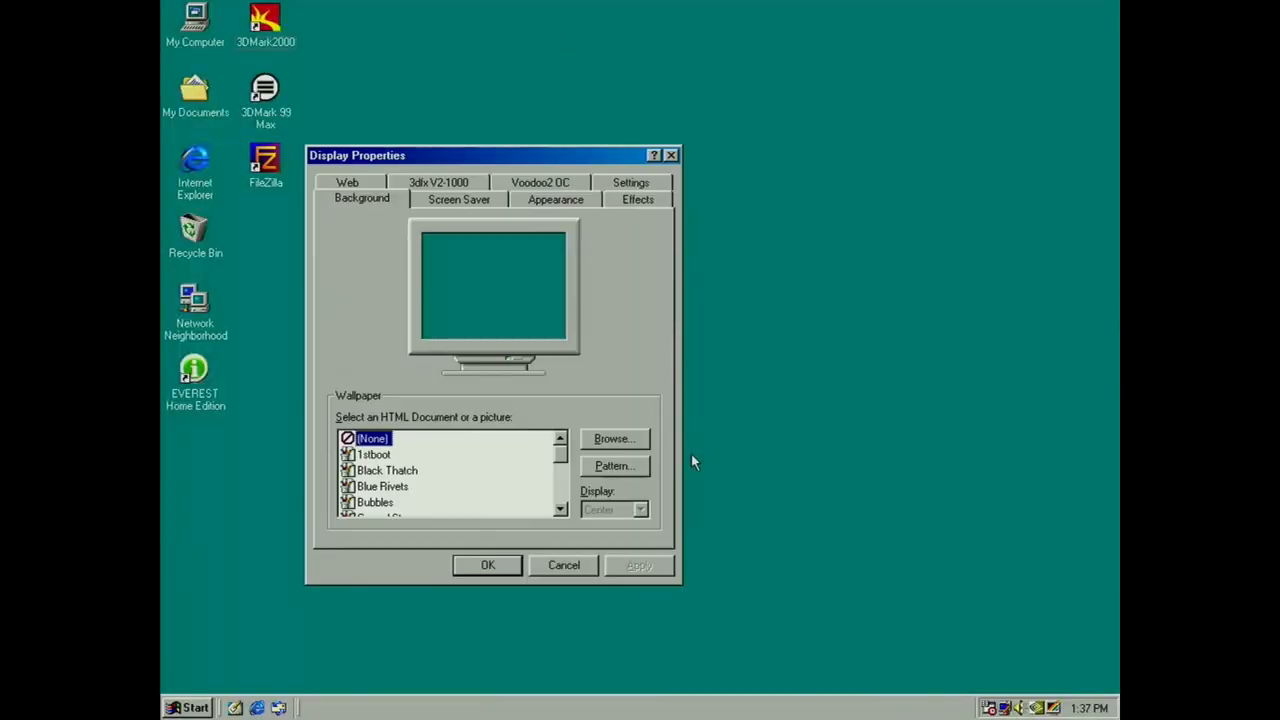
mouse_move(470, 185)
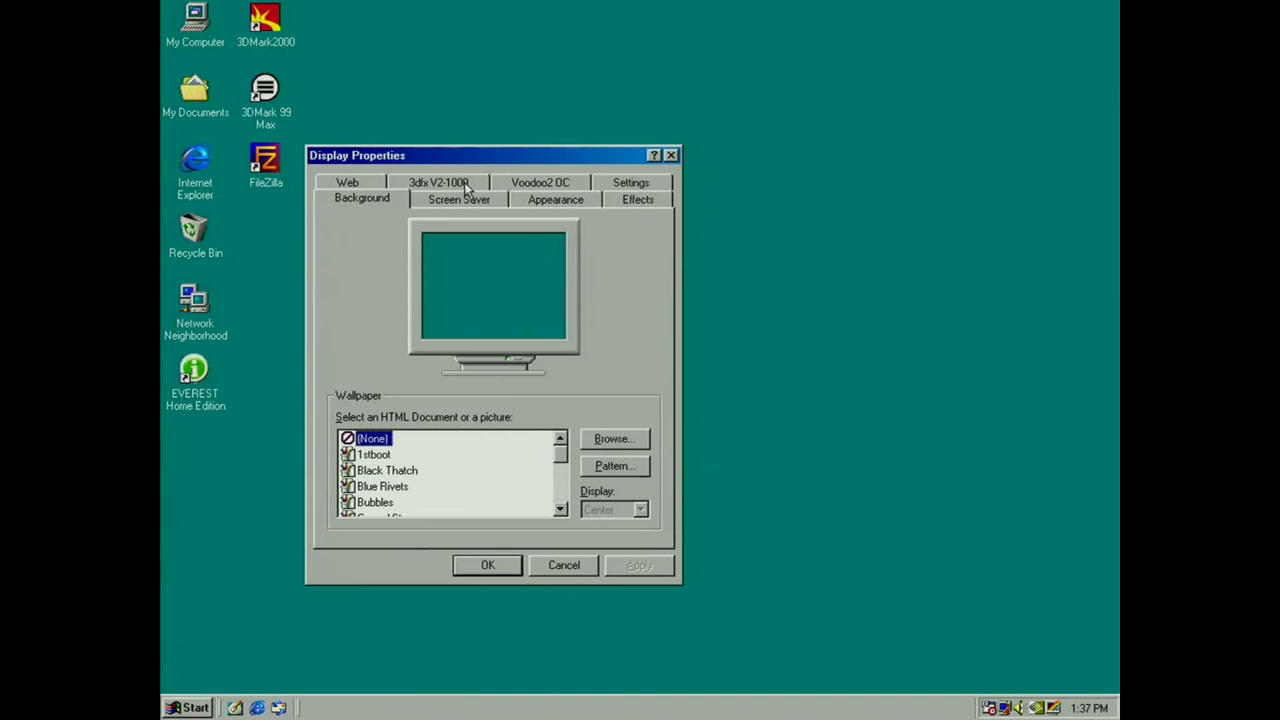
- Check the 3dfx V2-1000 system info for 8 MB total texture memory, then close Display Properties
click(566, 524)
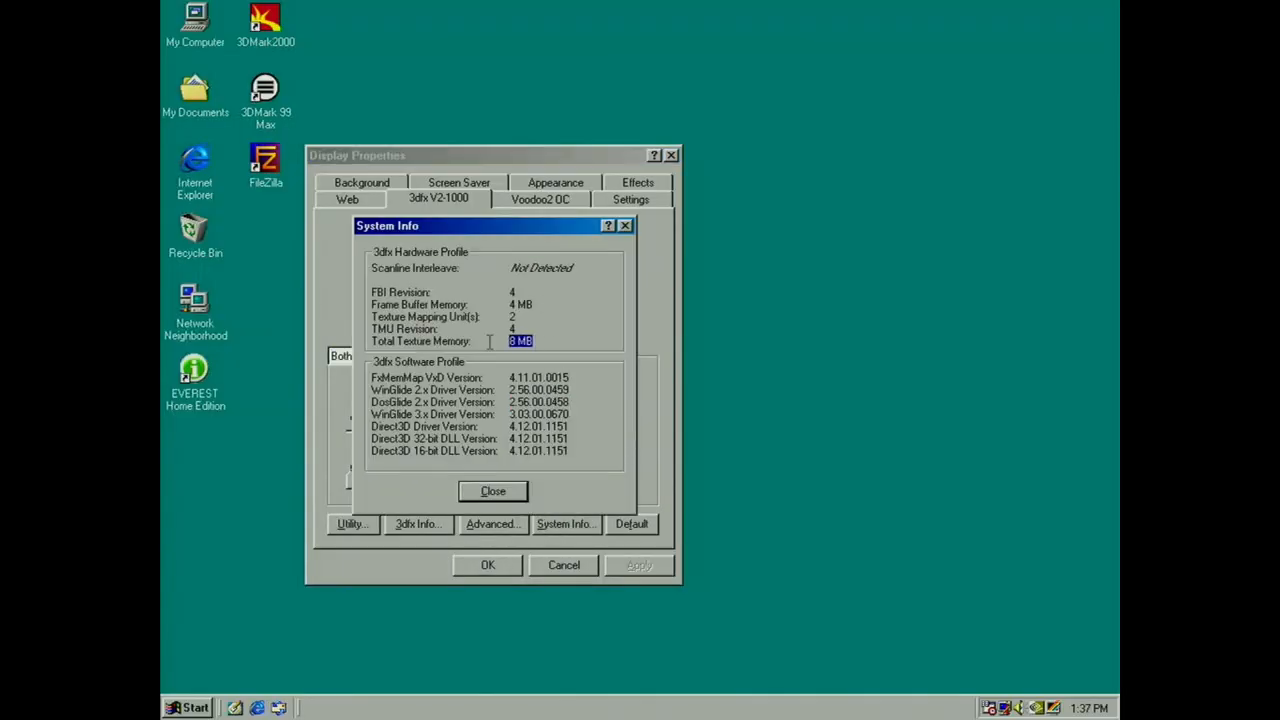
click(492, 491)
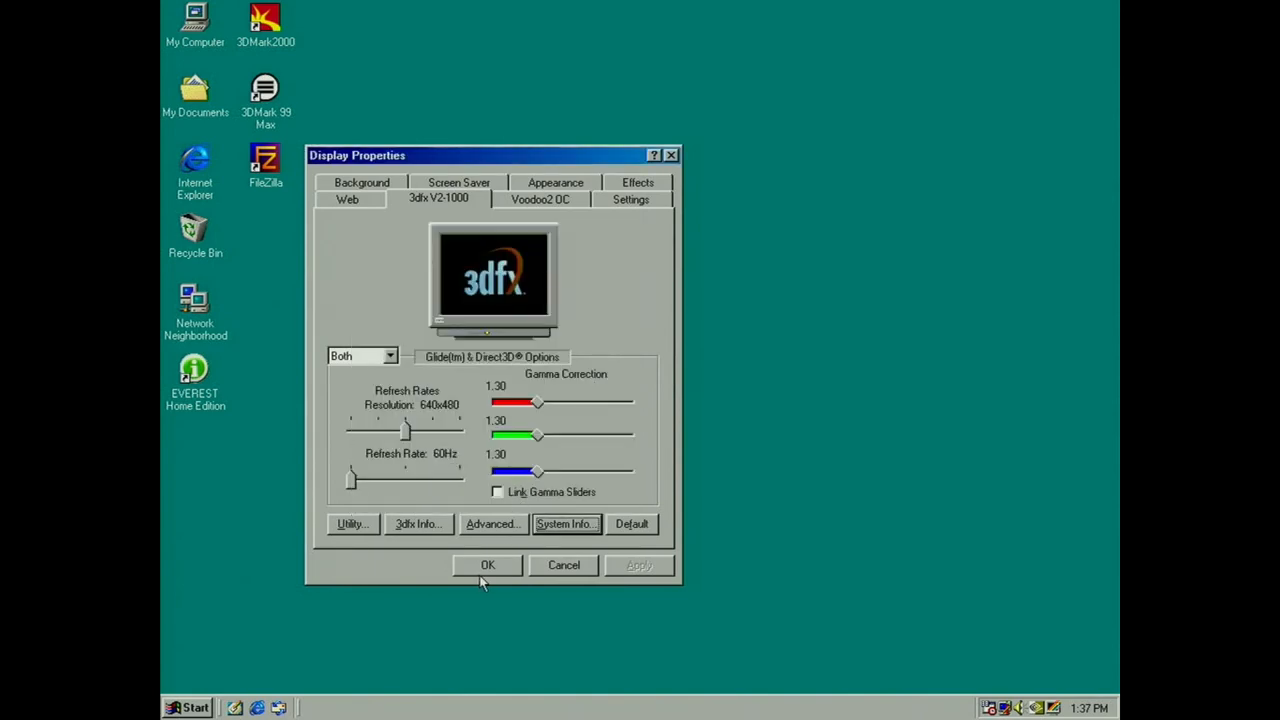
click(487, 565)
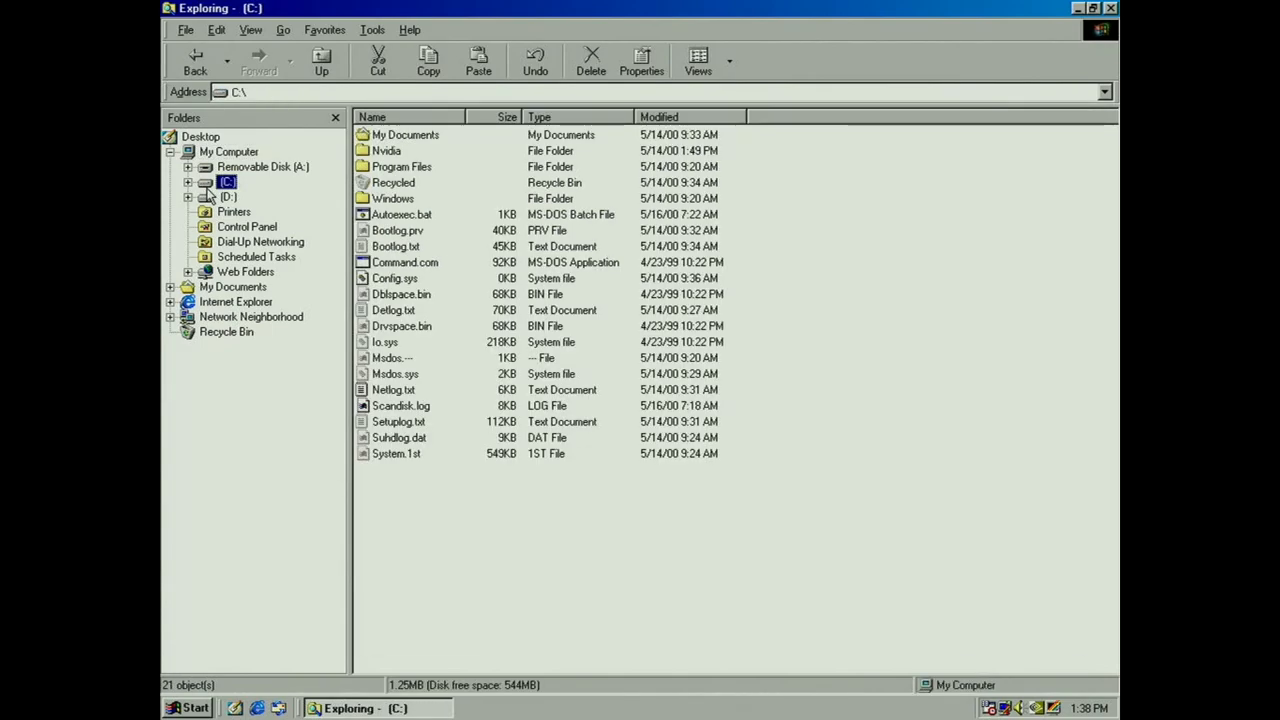
- Browse drive D: into the spel folder and launch quake2.exe
click(227, 196)
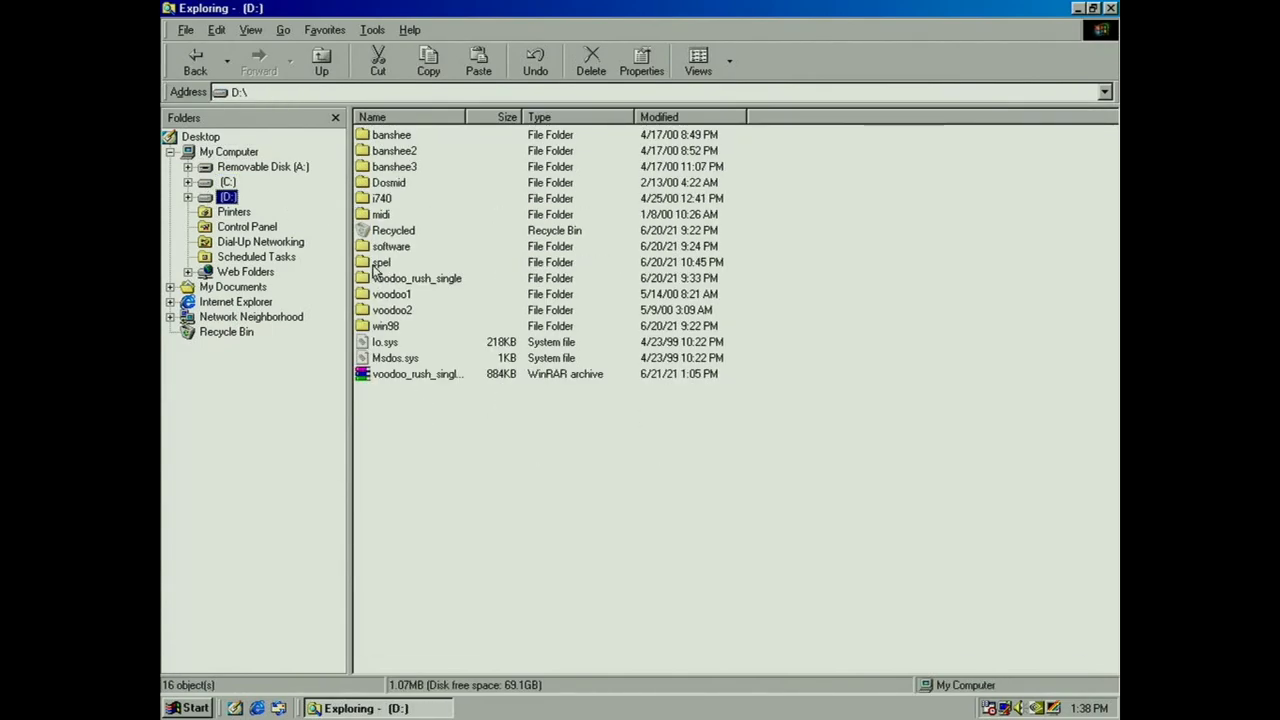
double_click(381, 262)
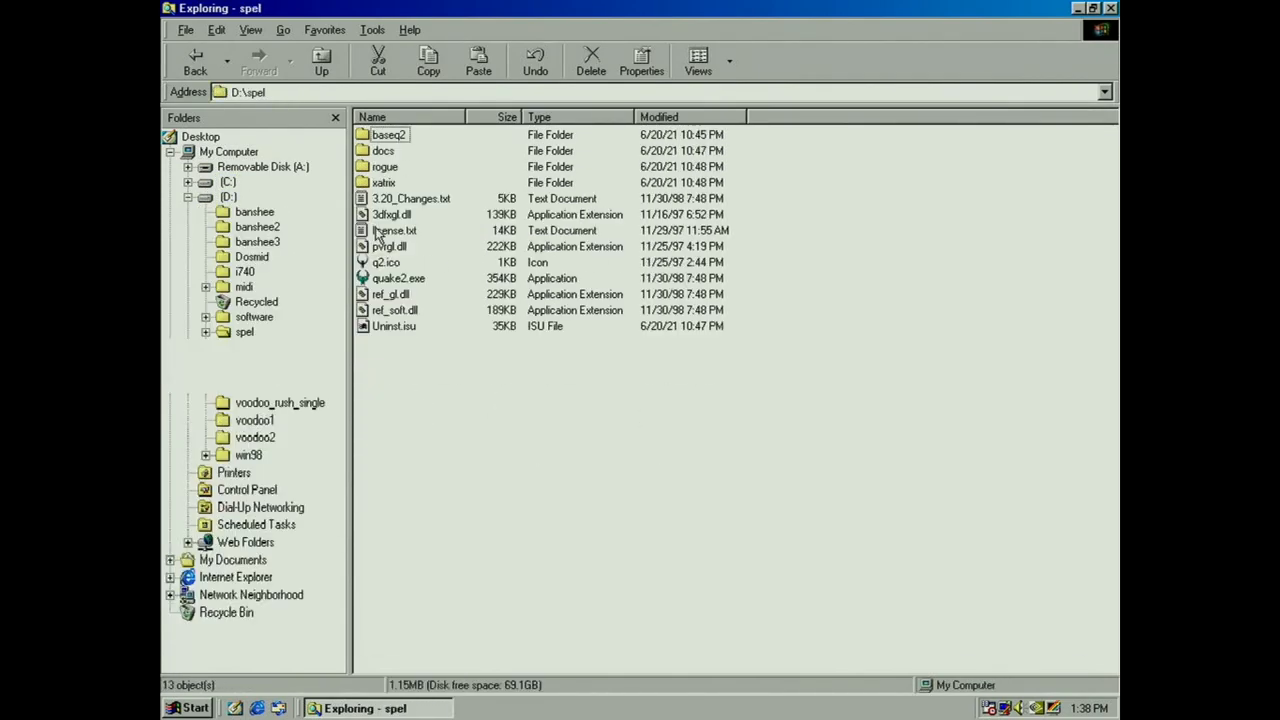
double_click(398, 278)
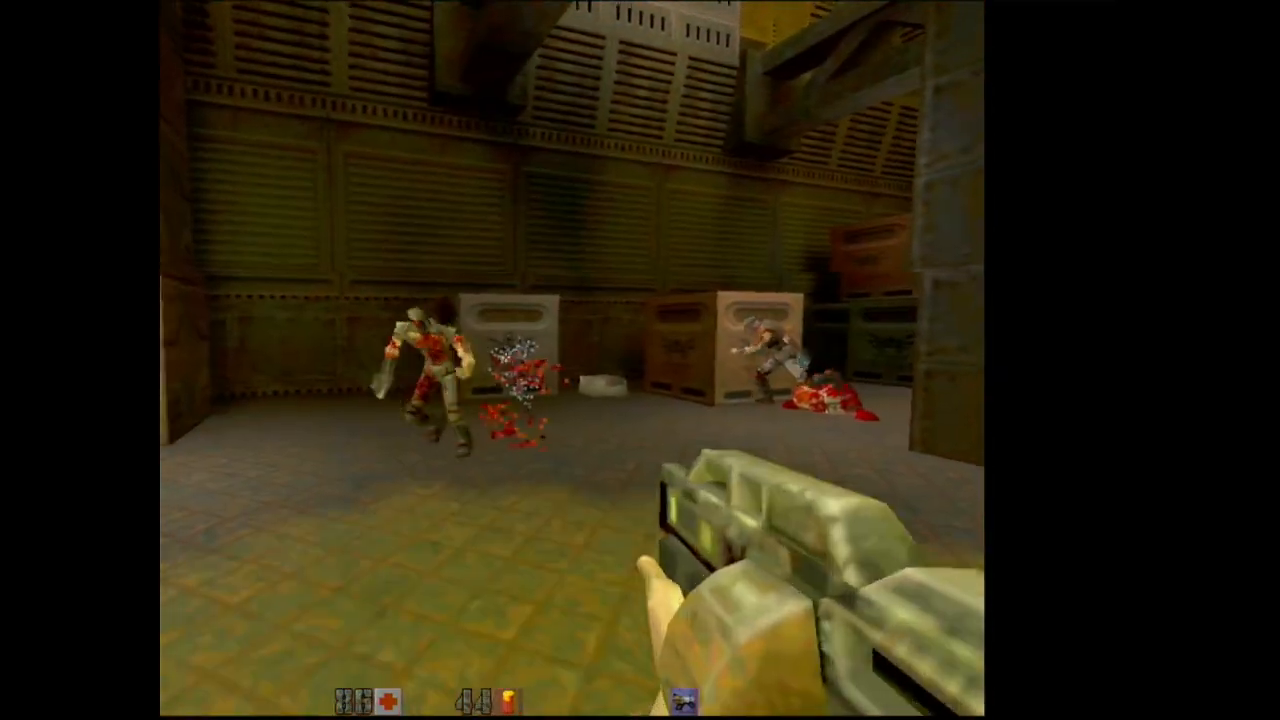
mouse_move(640, 360)
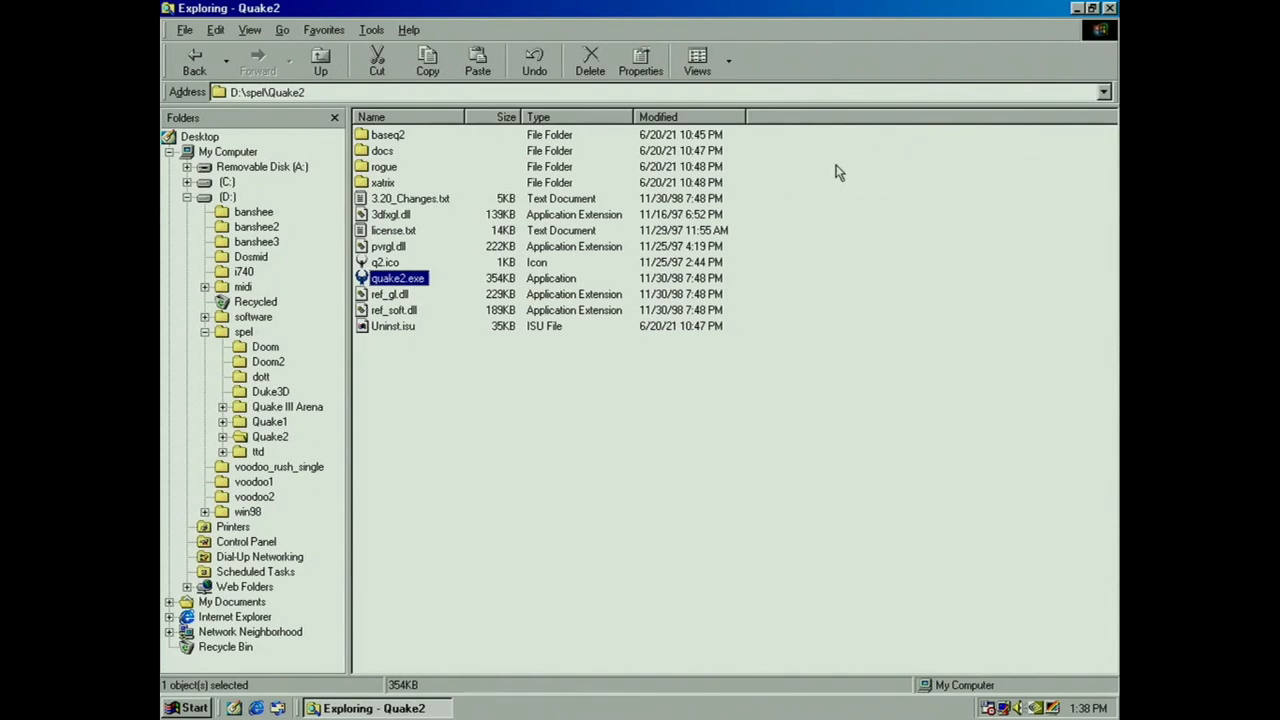
- Launch 3DMark2000 and create a custom project rendering on the Voodoo2 at 800×600, 16-bit
click(1087, 8)
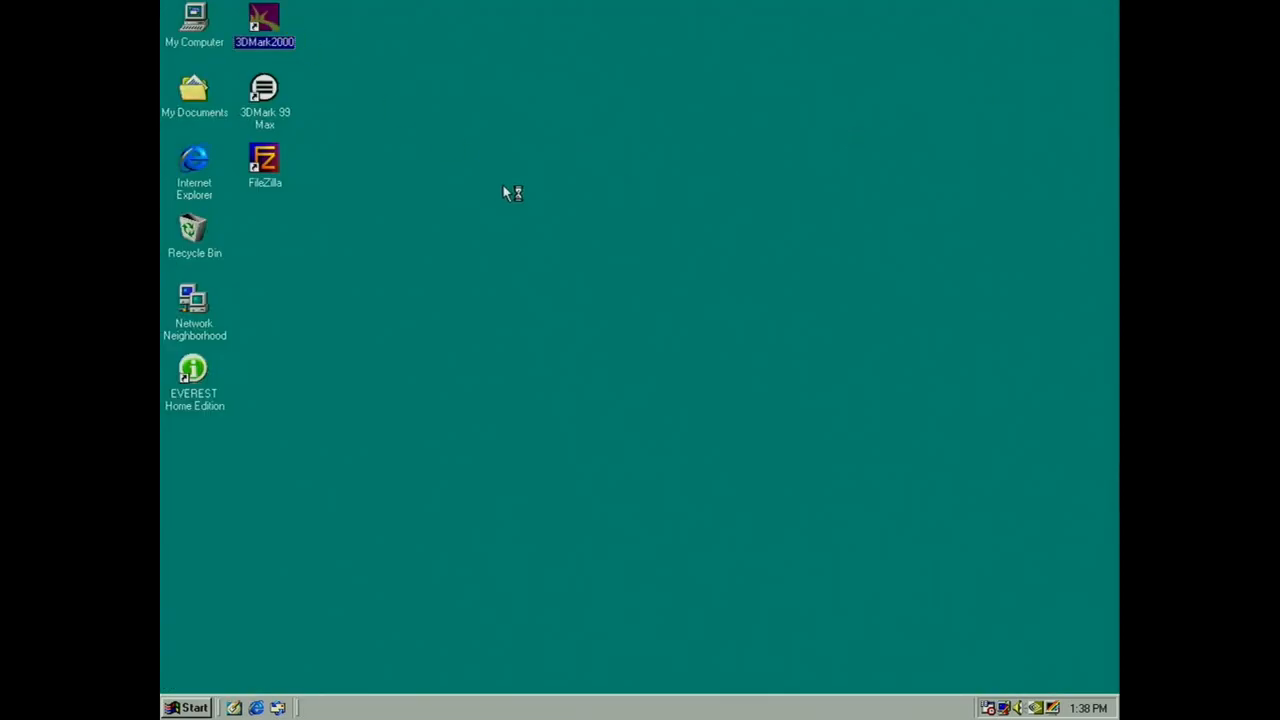
double_click(265, 20)
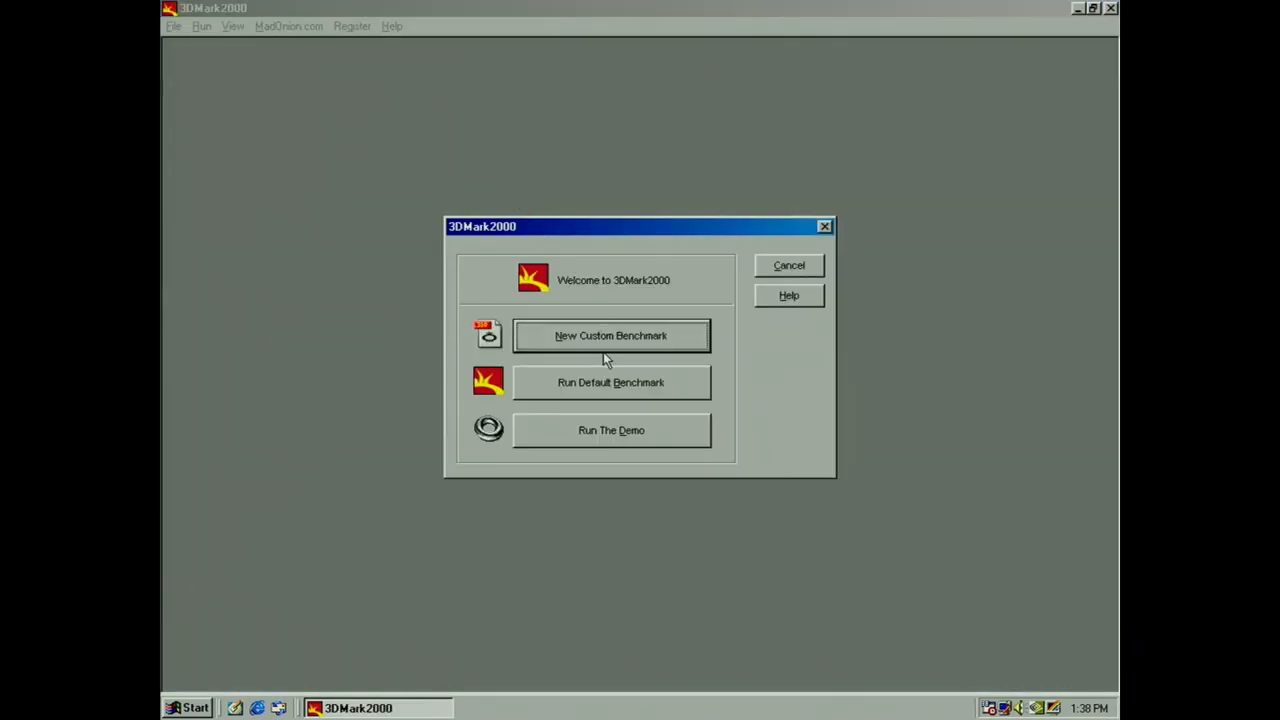
click(611, 335)
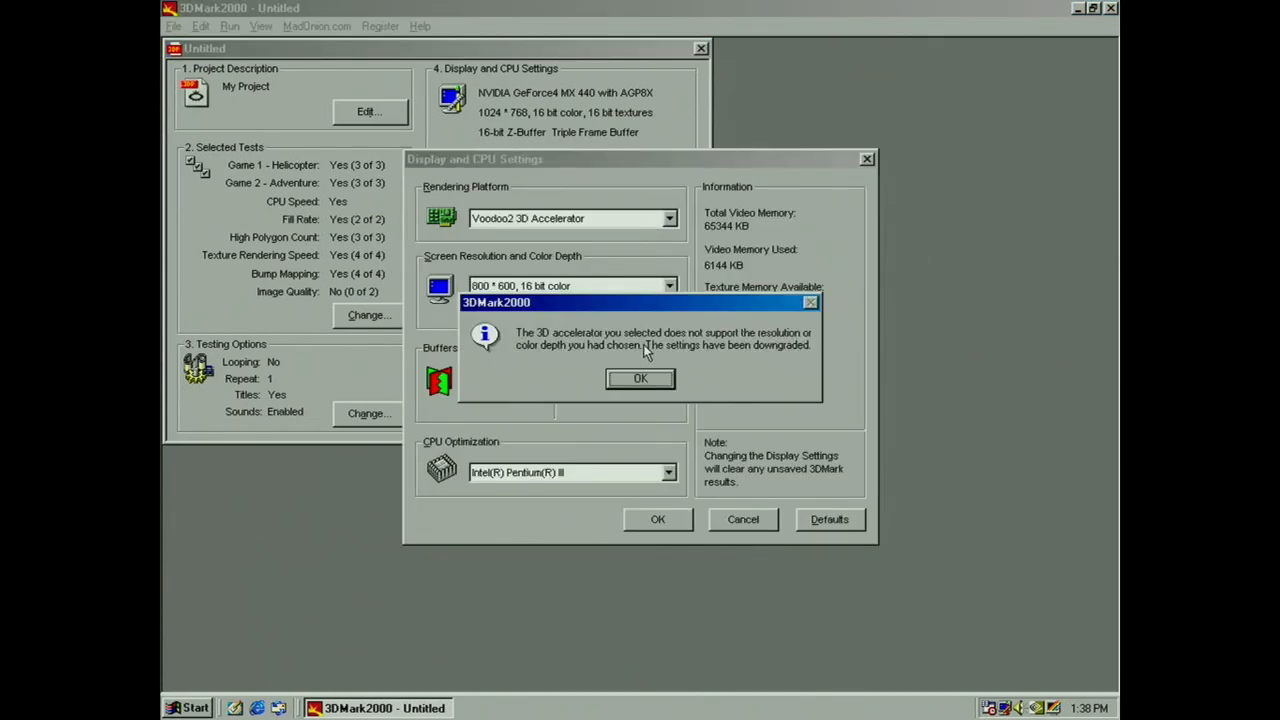
click(640, 378)
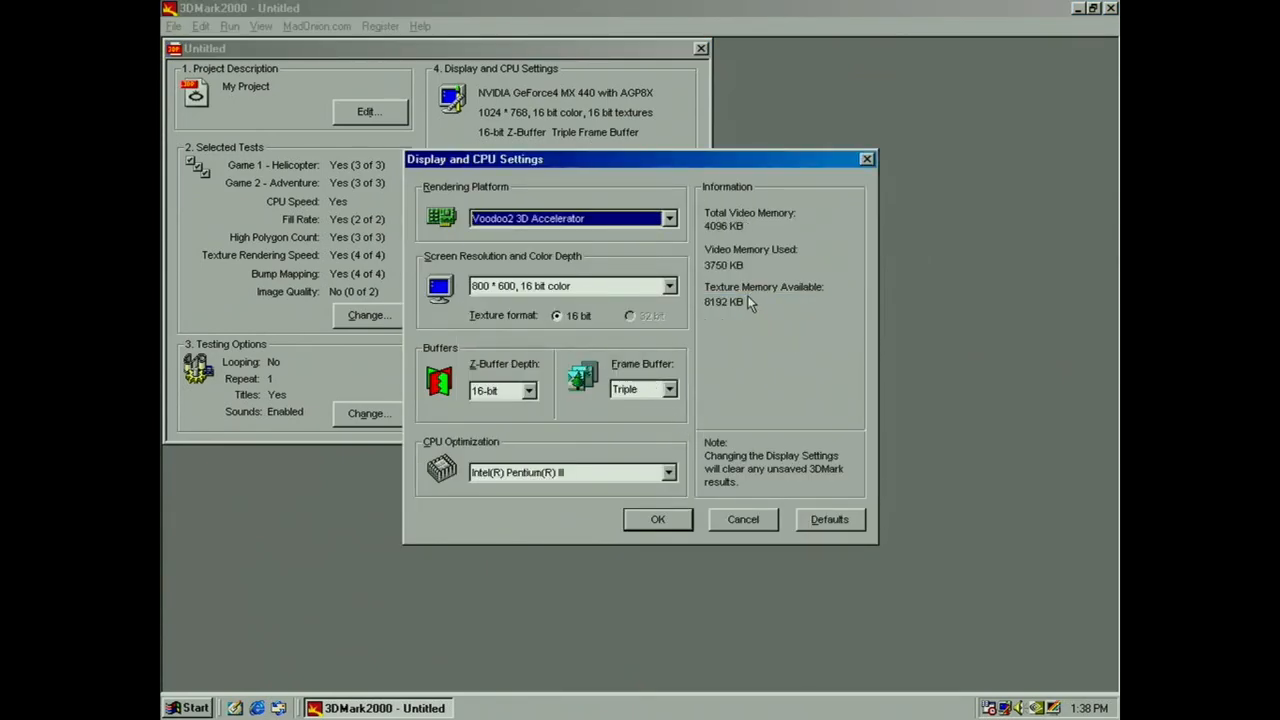
mouse_move(735, 305)
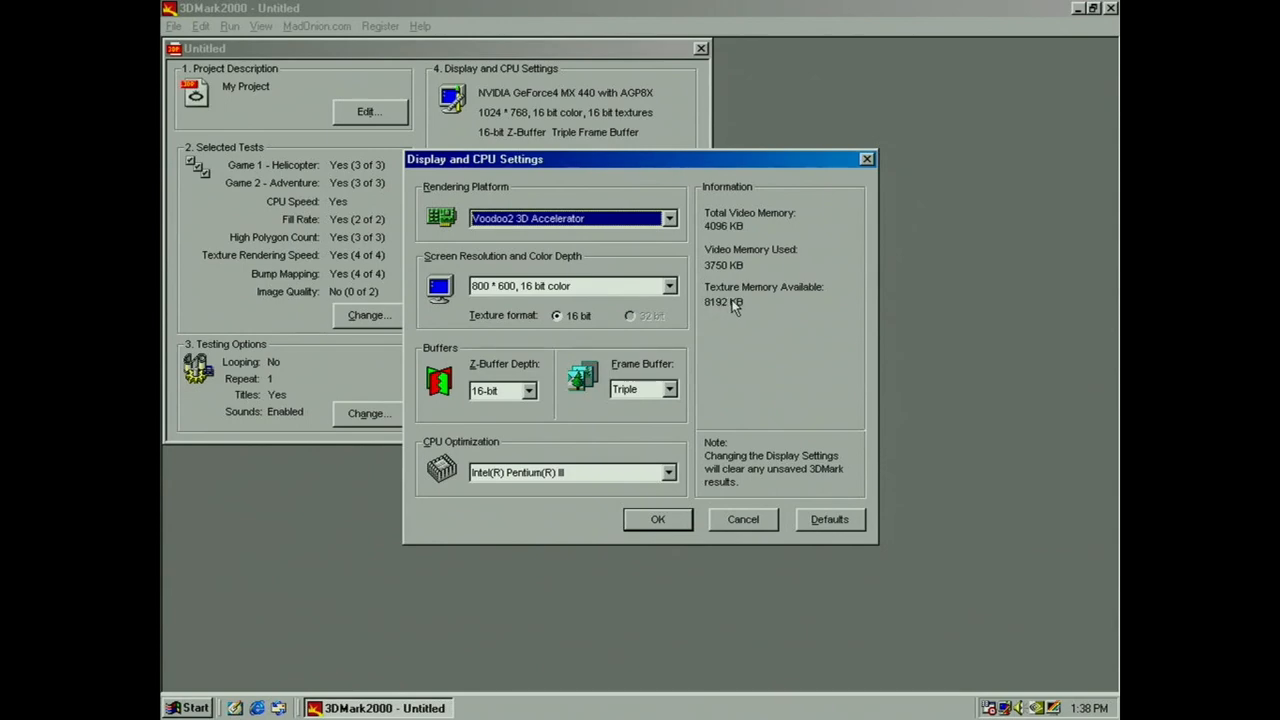
mouse_move(727, 475)
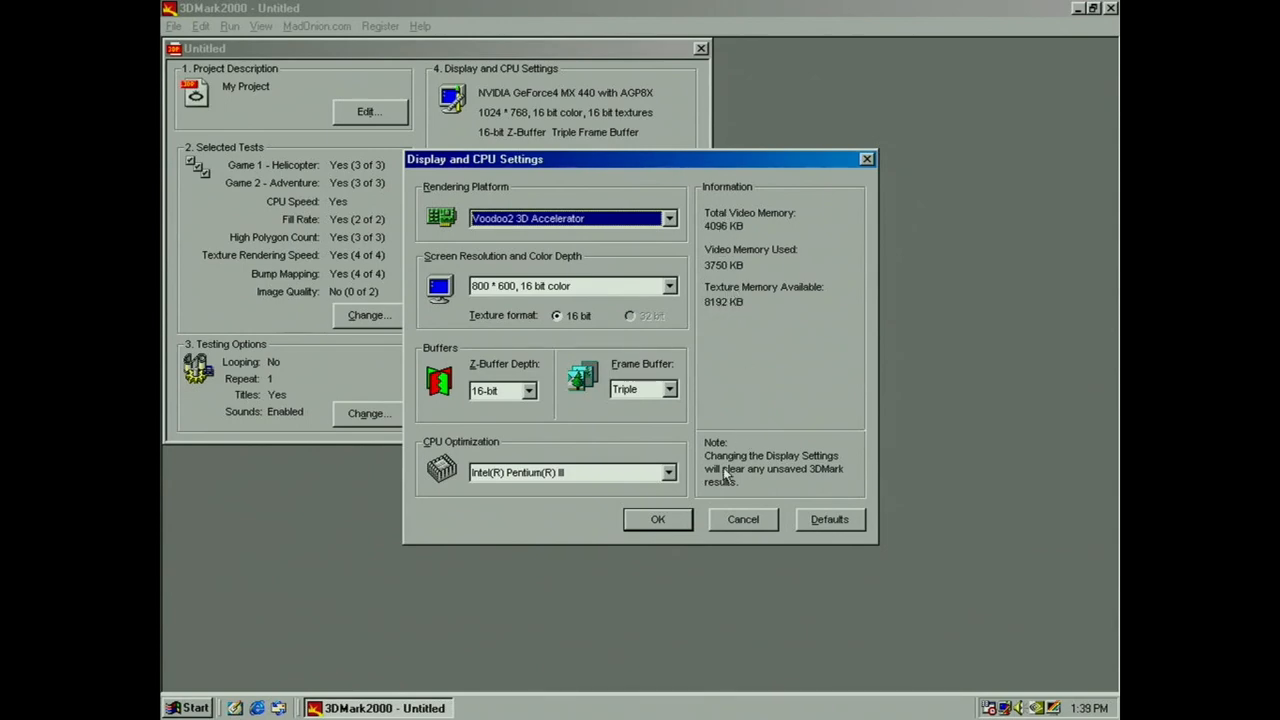
click(657, 519)
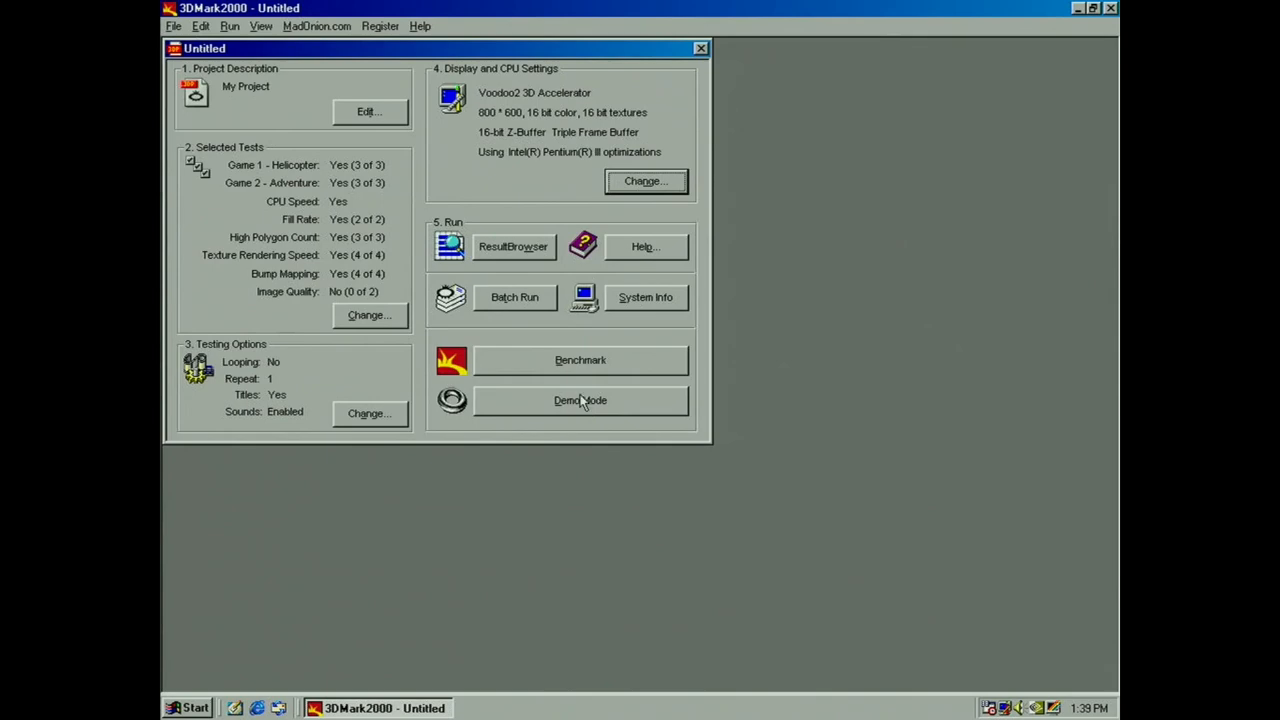
- Restrict tests to Game 1, Game 2 and CPU Speed and run the benchmark
click(369, 315)
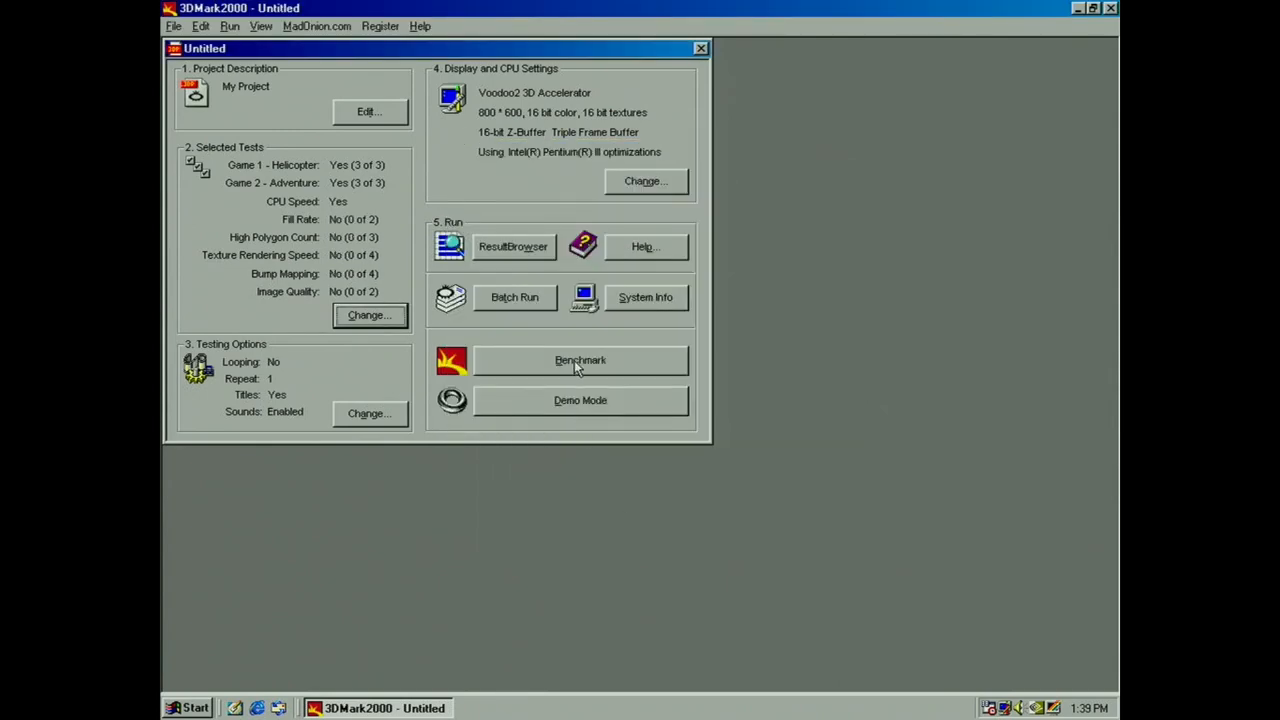
click(580, 360)
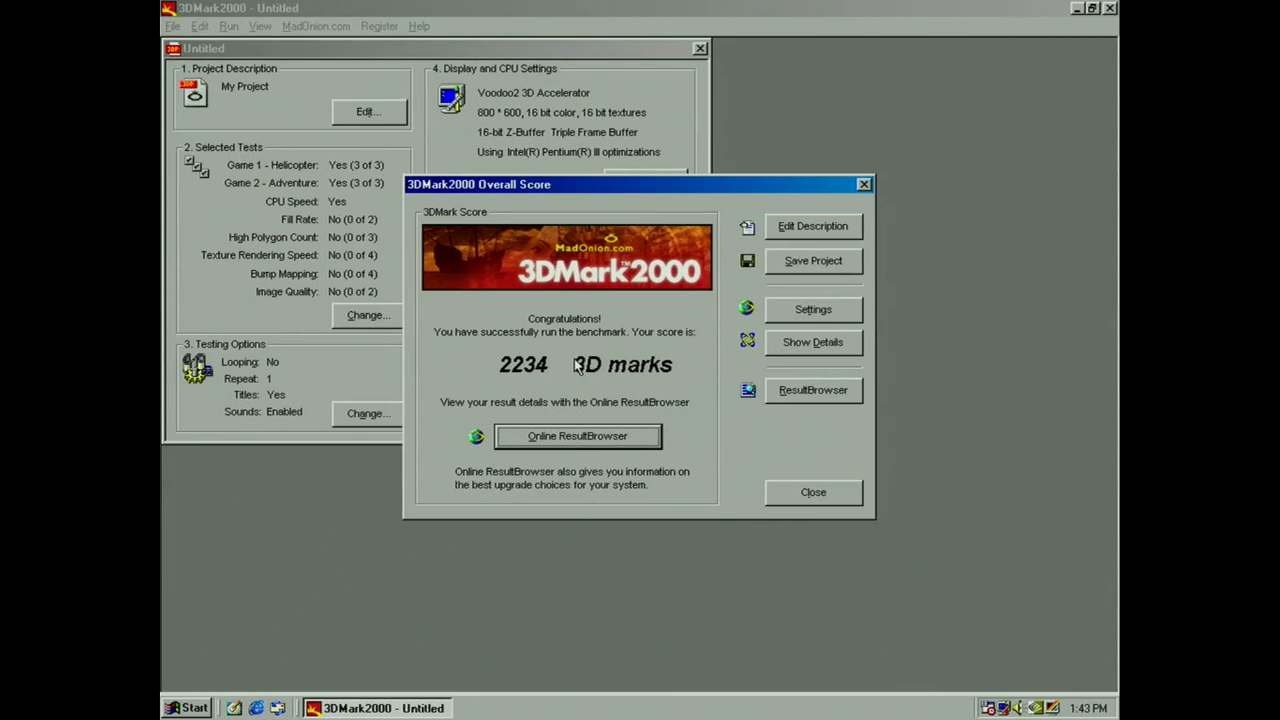
- Close the 2234 3DMarks result and quit without saving the Untitled project
click(813, 491)
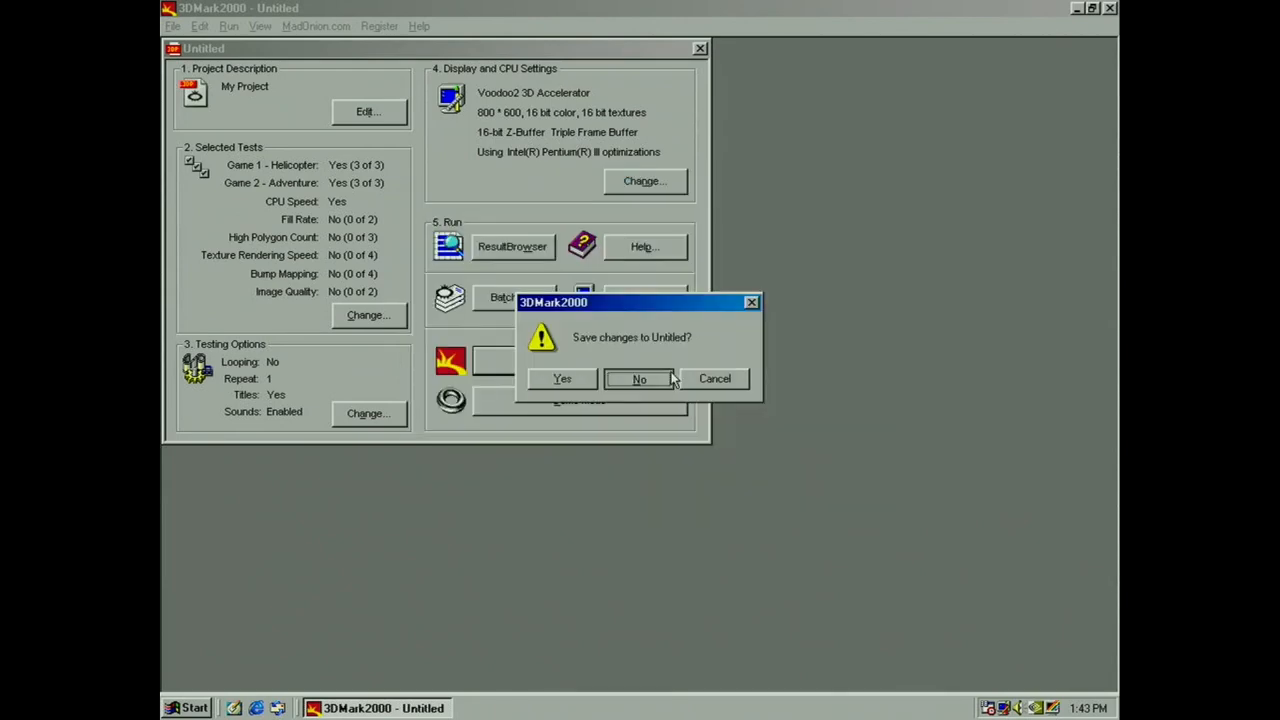
click(639, 378)
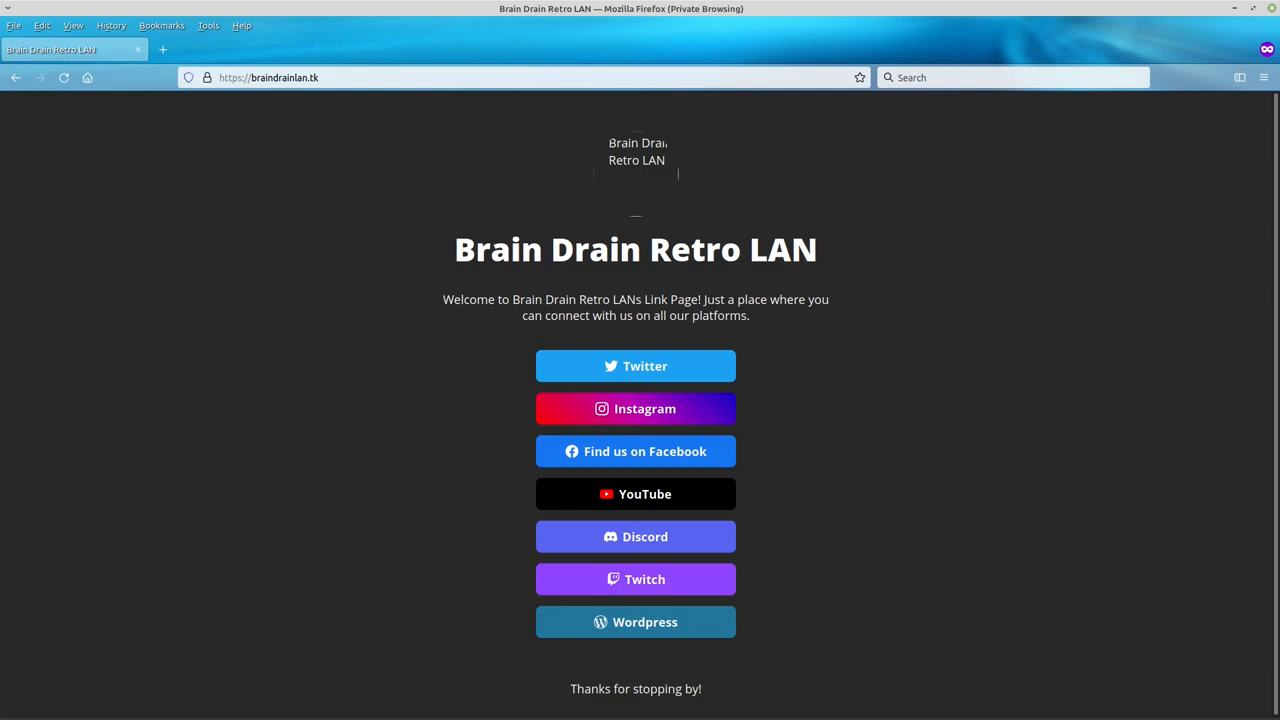
- Follow the Discord link on the Brain Drain Retro LAN page
click(635, 536)
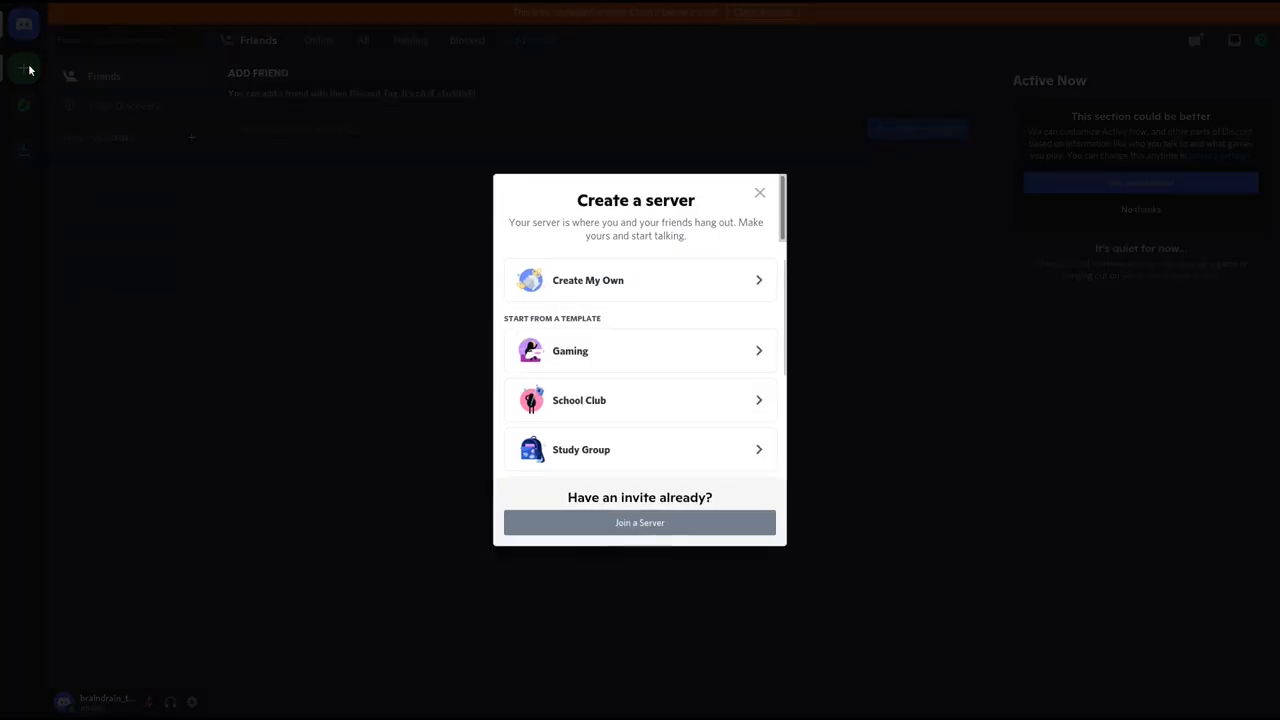
- Join the Brain Drain Retro LAN server with its invite link
click(639, 522)
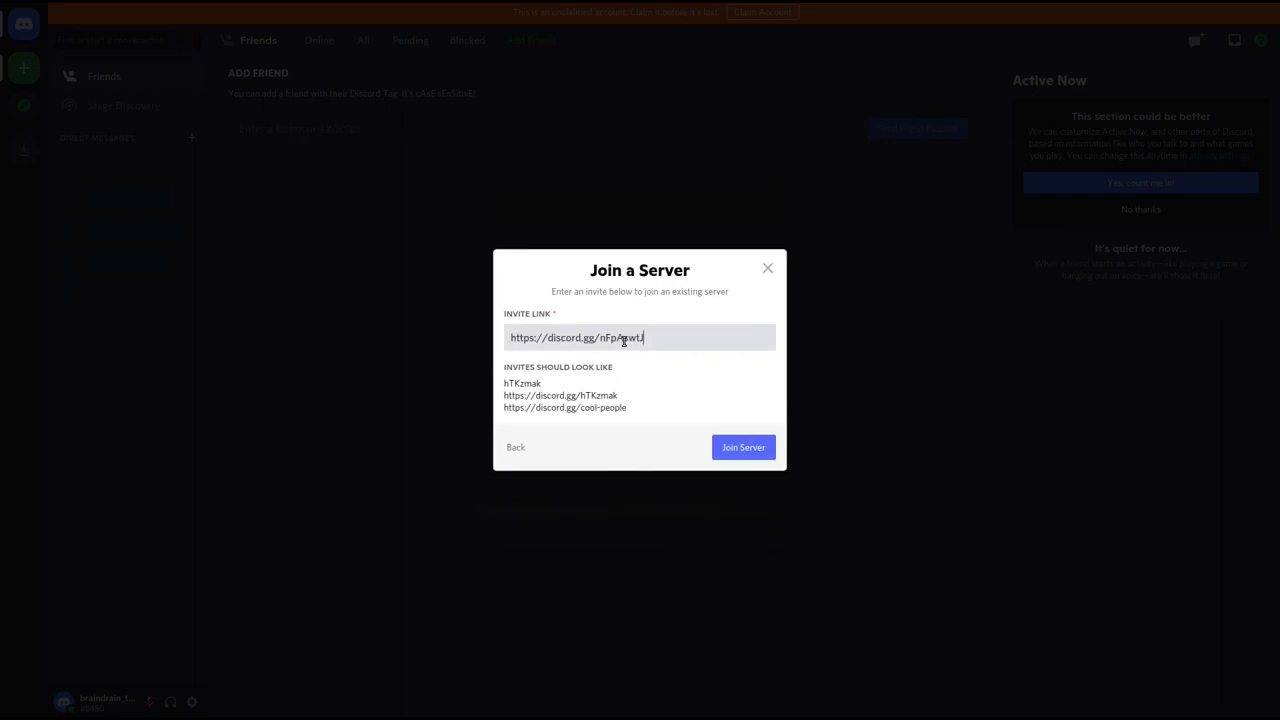
mouse_move(743, 447)
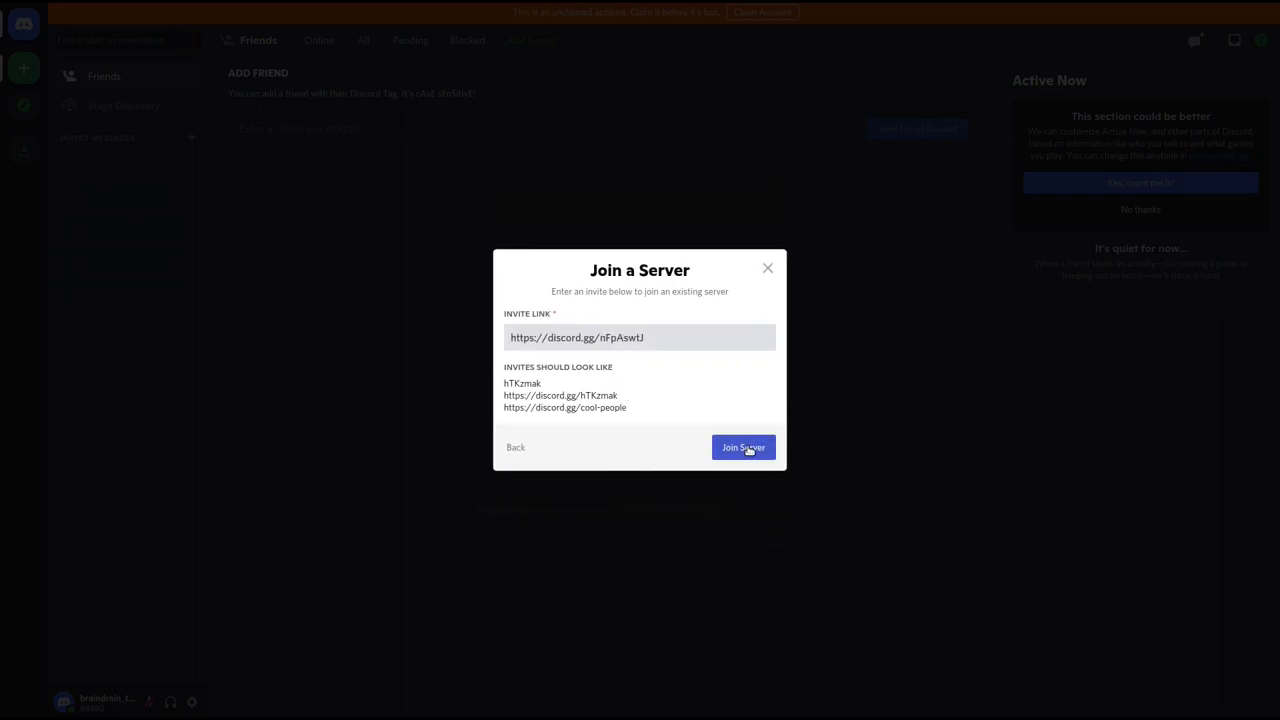
click(743, 447)
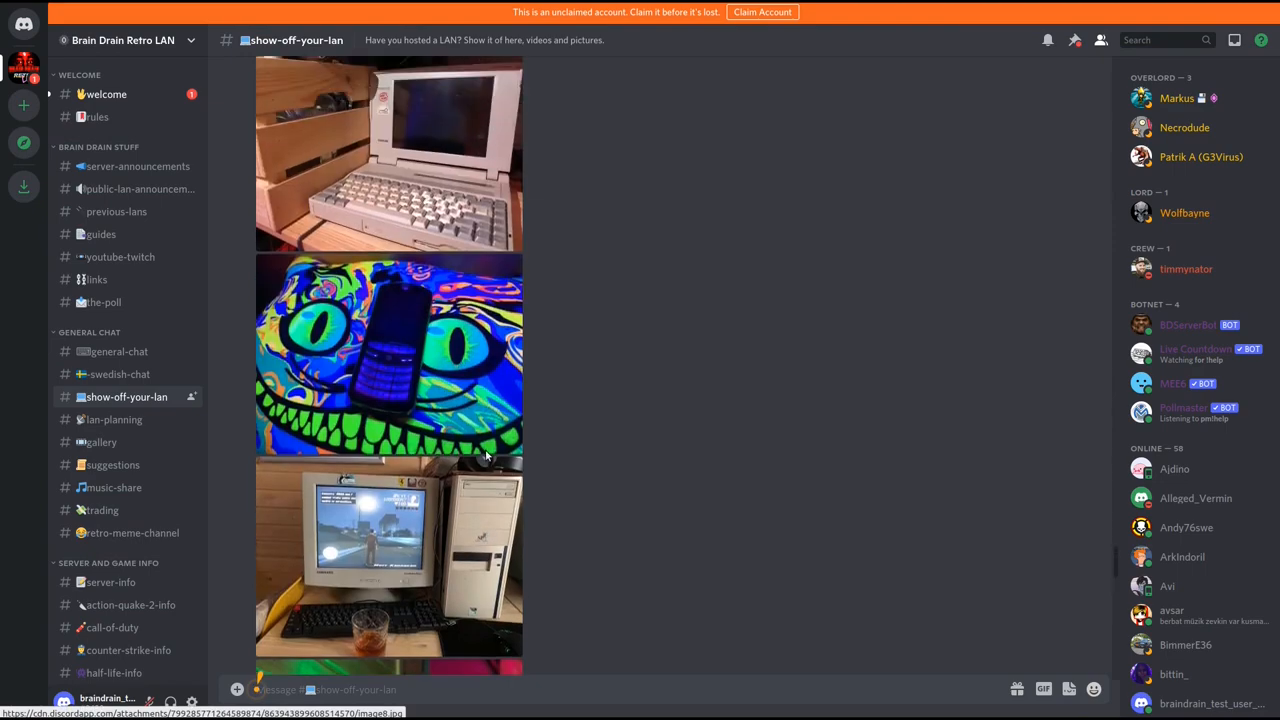
scroll(down, 3)
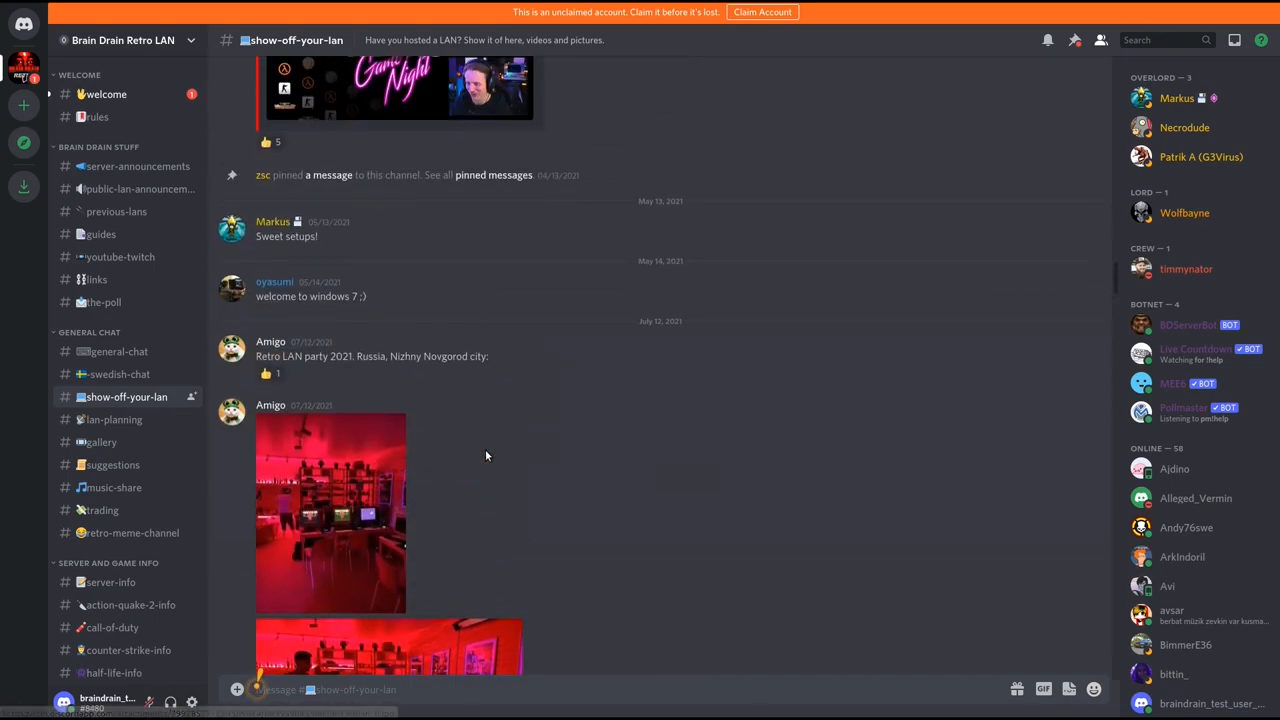
- Browse the gallery, game-modding and wintune97-info channels
click(103, 441)
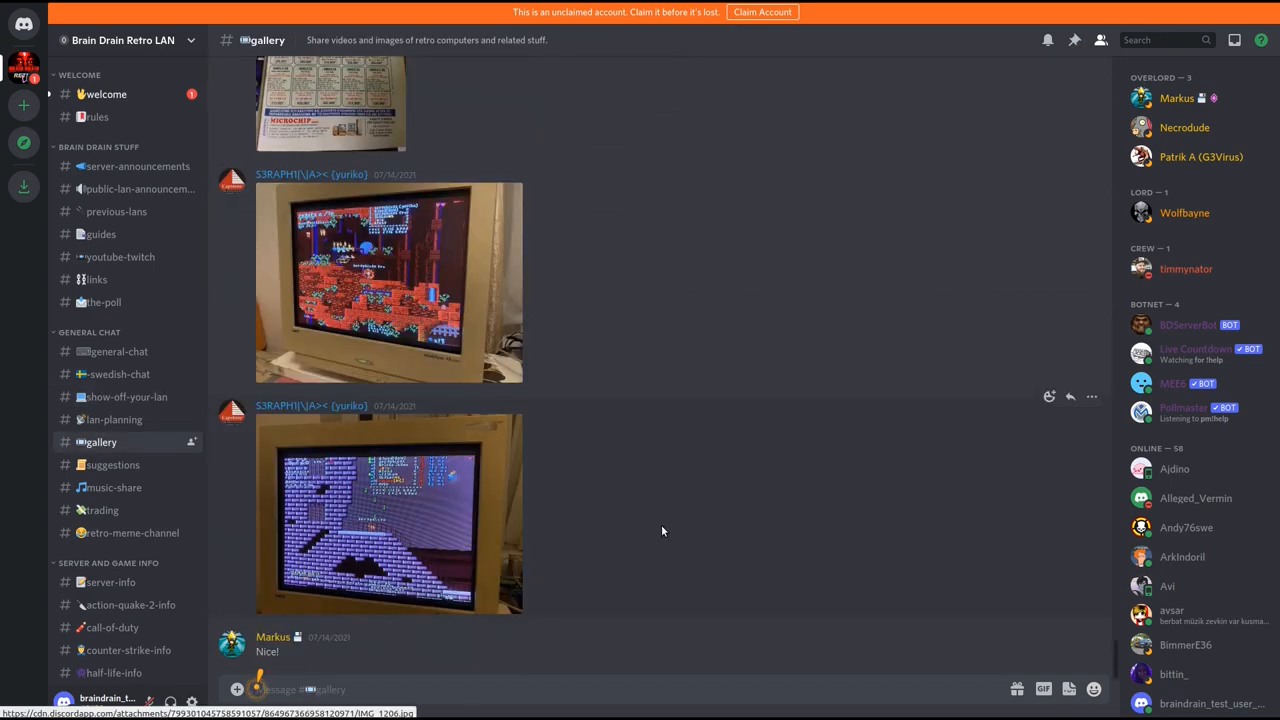
scroll(up, 3)
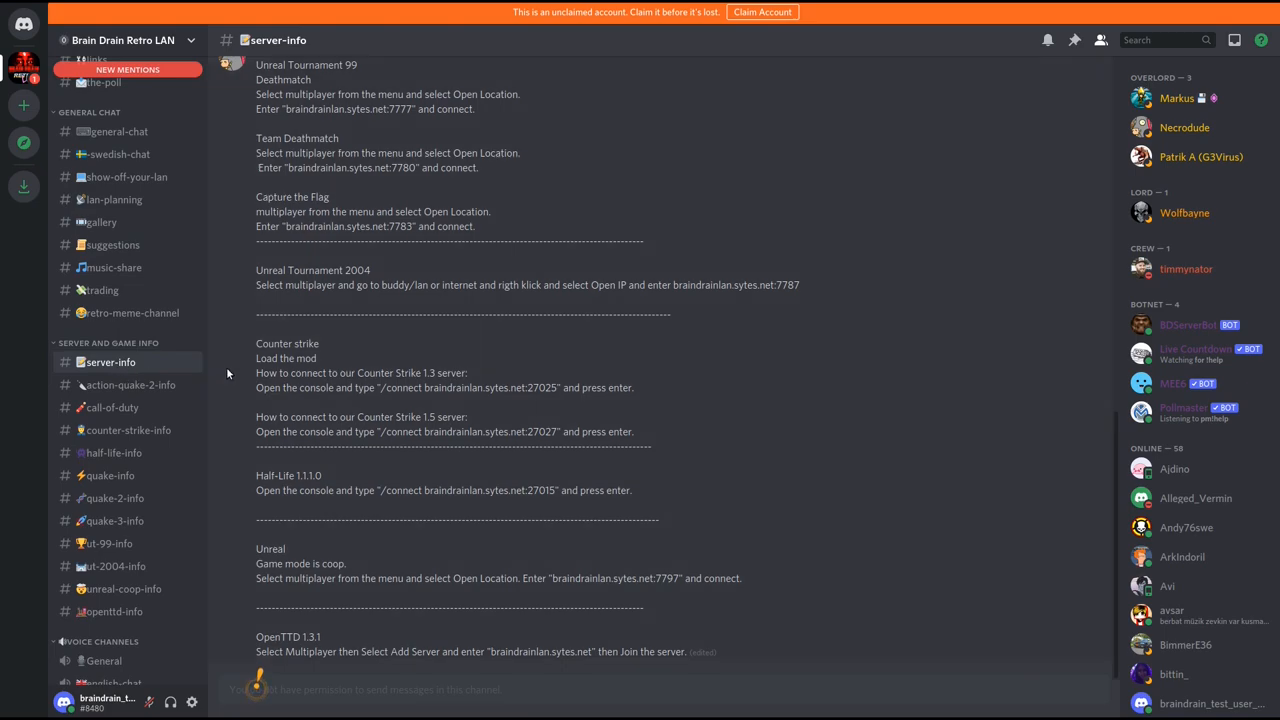
click(120, 545)
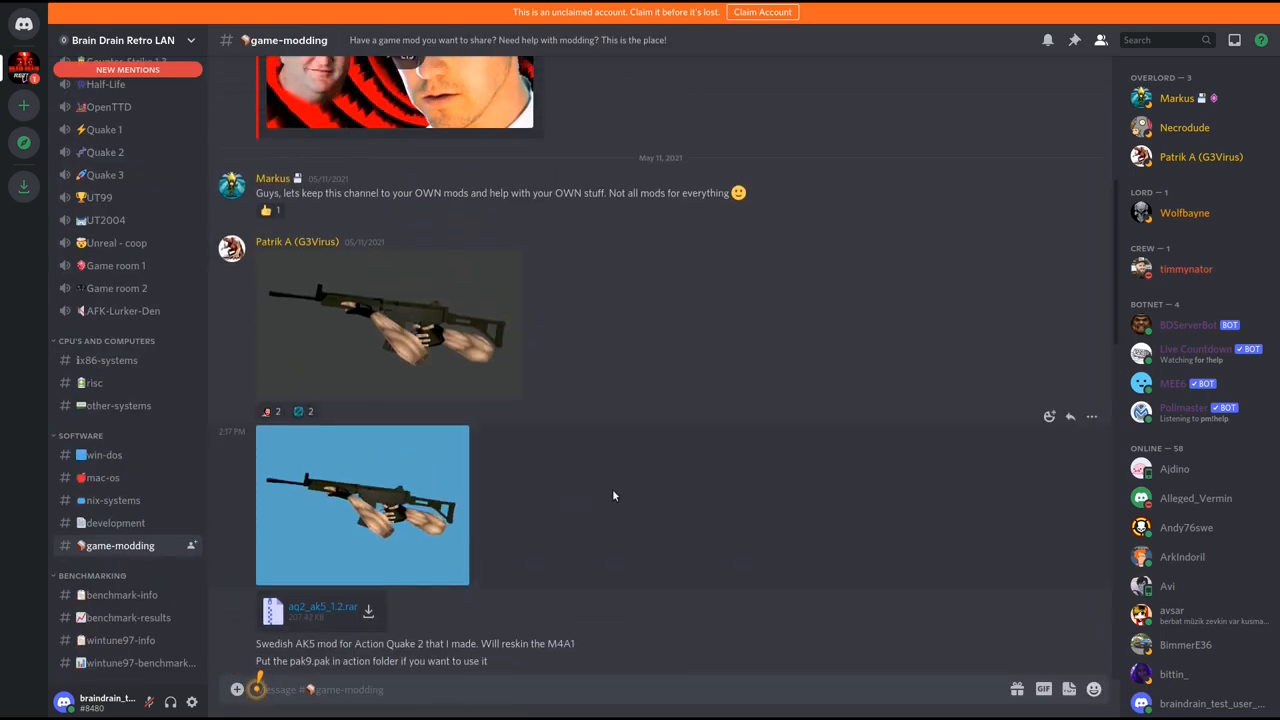
click(120, 640)
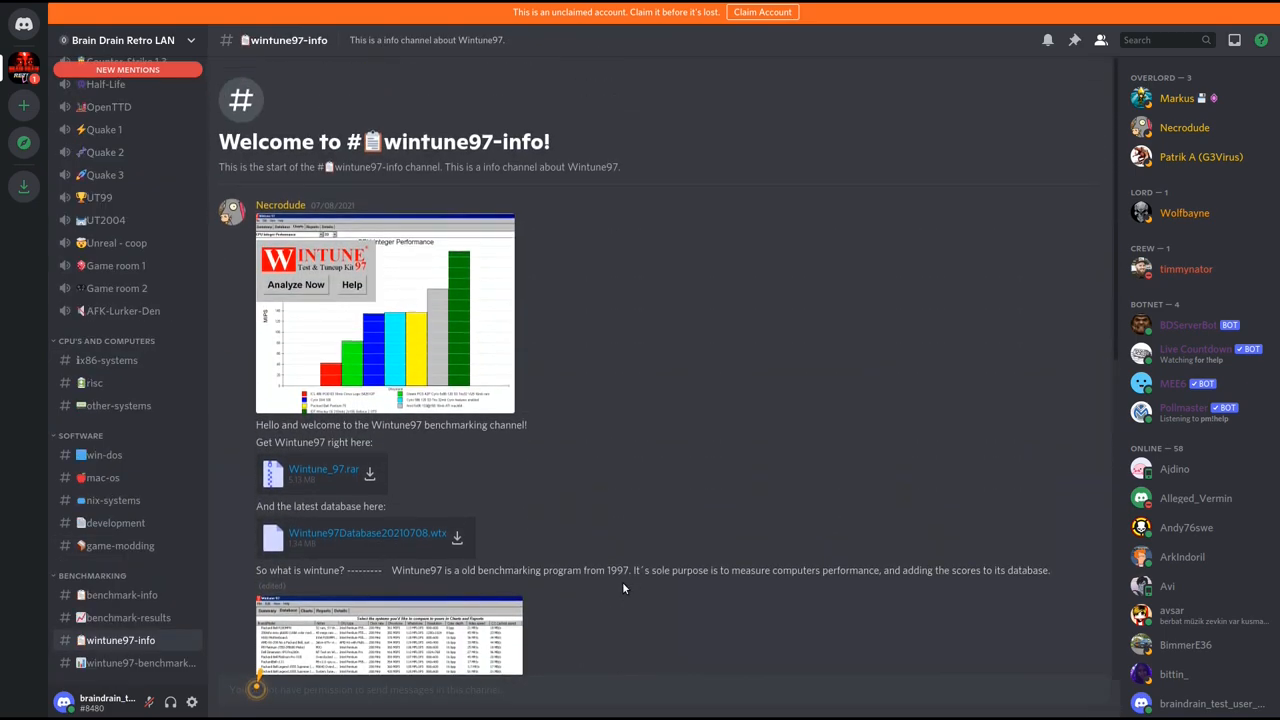